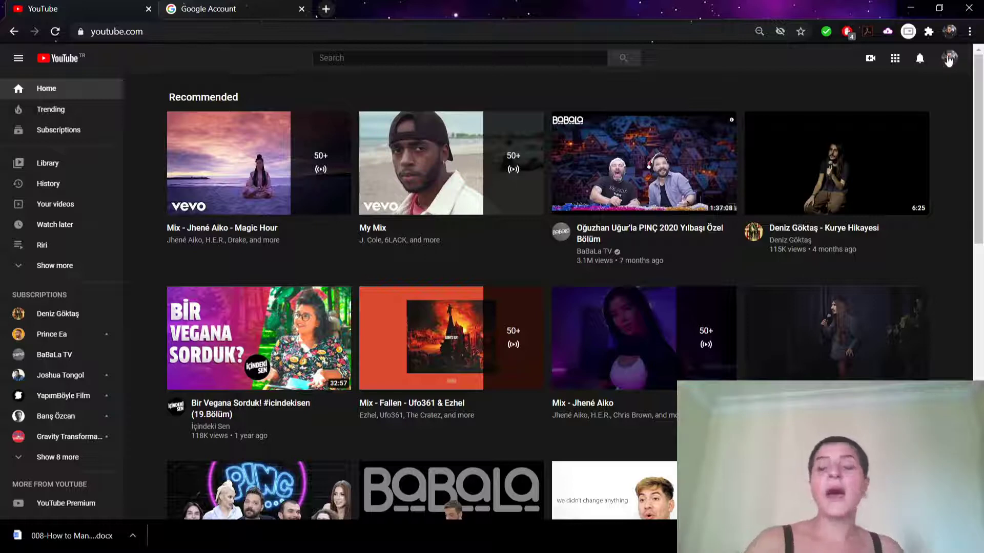
Open YouTube Settings from the profile avatar menu to reach the Account page.
{"action": "left_click", "coordinate": [949, 58]}
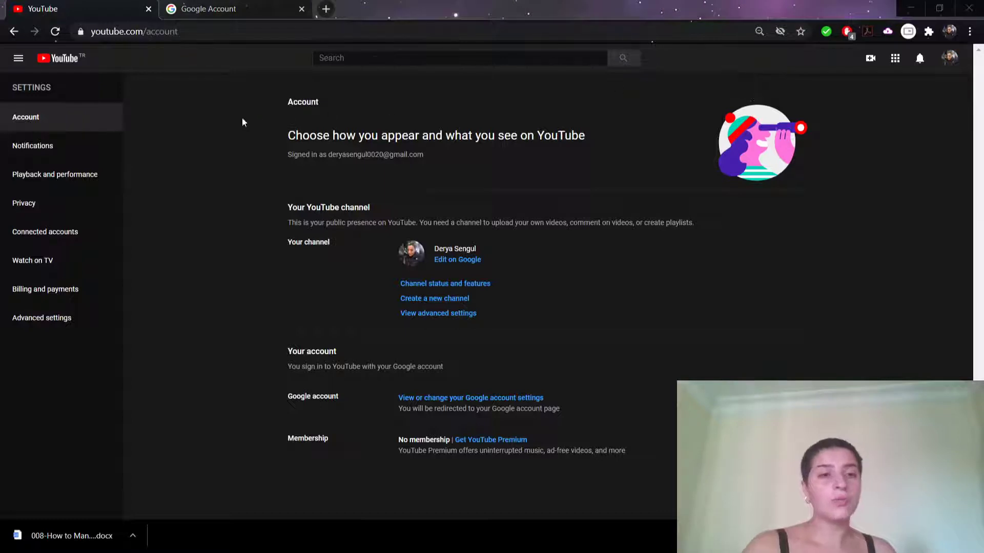
{"action": "mouse_move", "coordinate": [25, 202]}
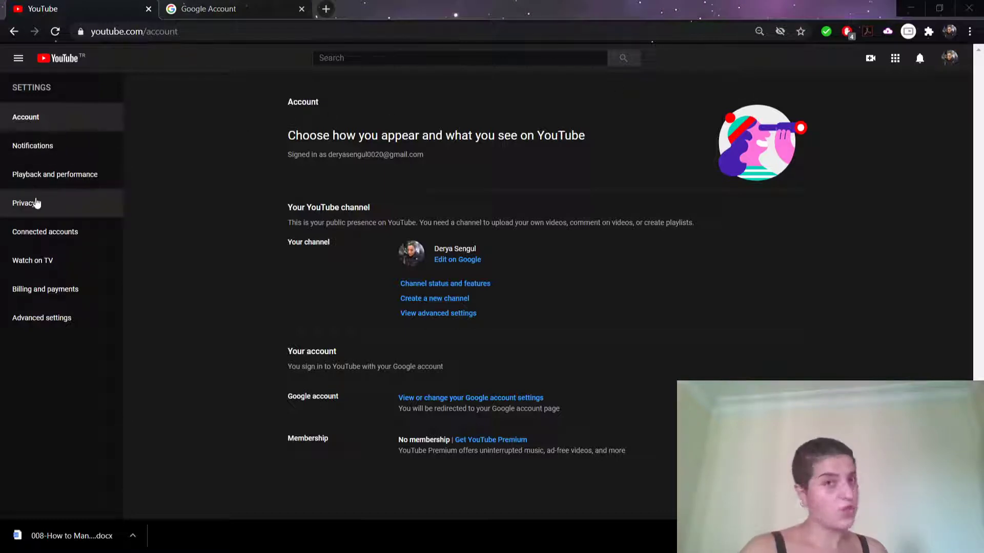
In Privacy, toggle off saved playlists and subscriptions privacy, then turn both back on.
{"action": "left_click", "coordinate": [24, 203]}
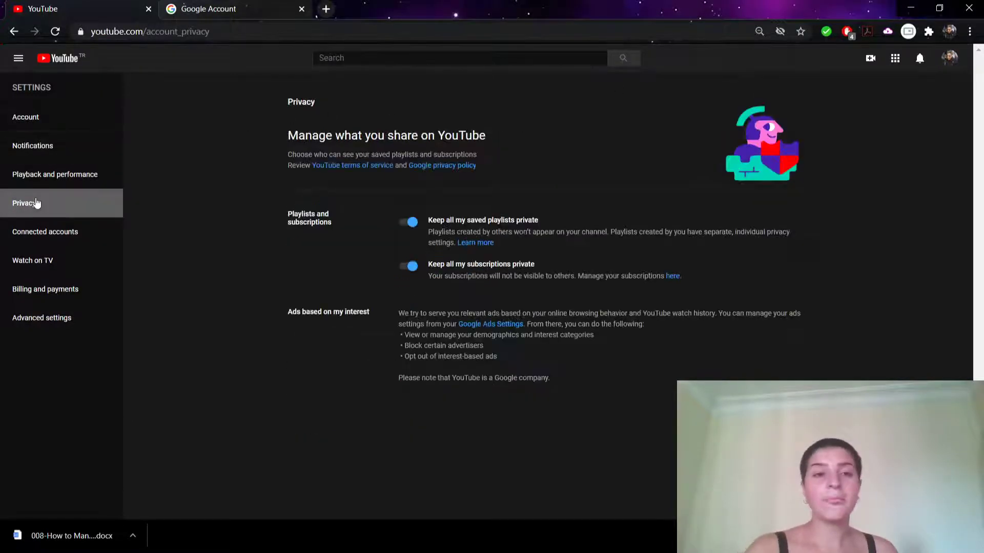
{"action": "mouse_move", "coordinate": [324, 97]}
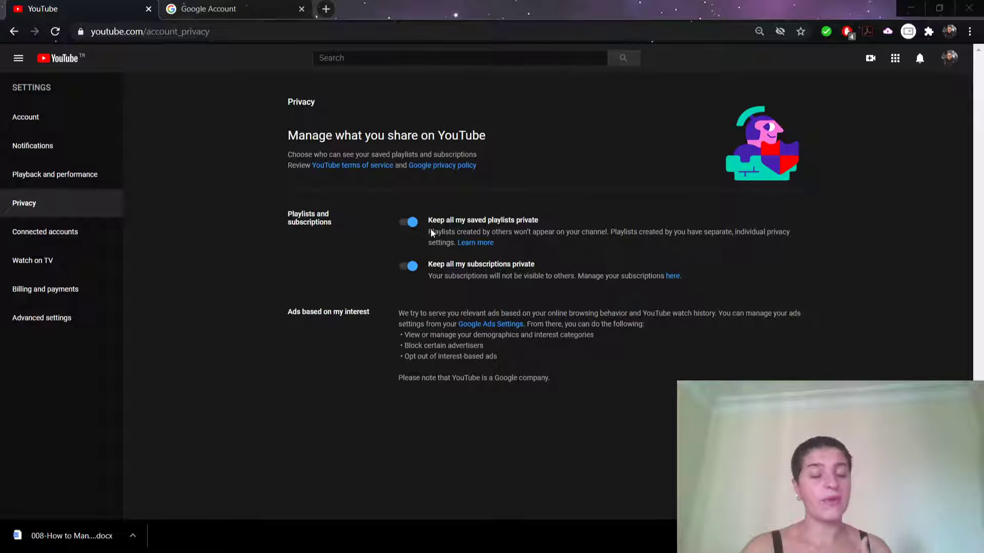
{"action": "left_click", "coordinate": [408, 266]}
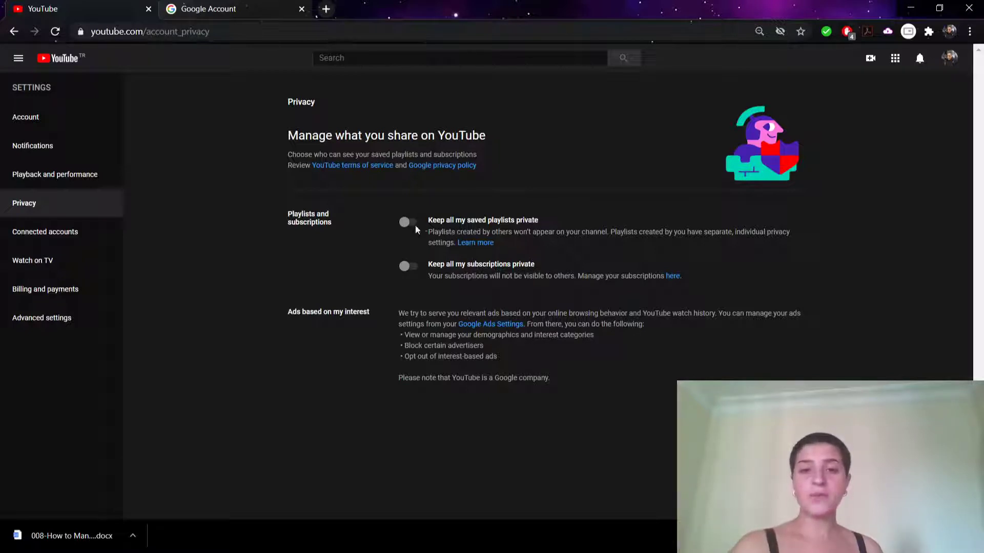
{"action": "left_click", "coordinate": [406, 222]}
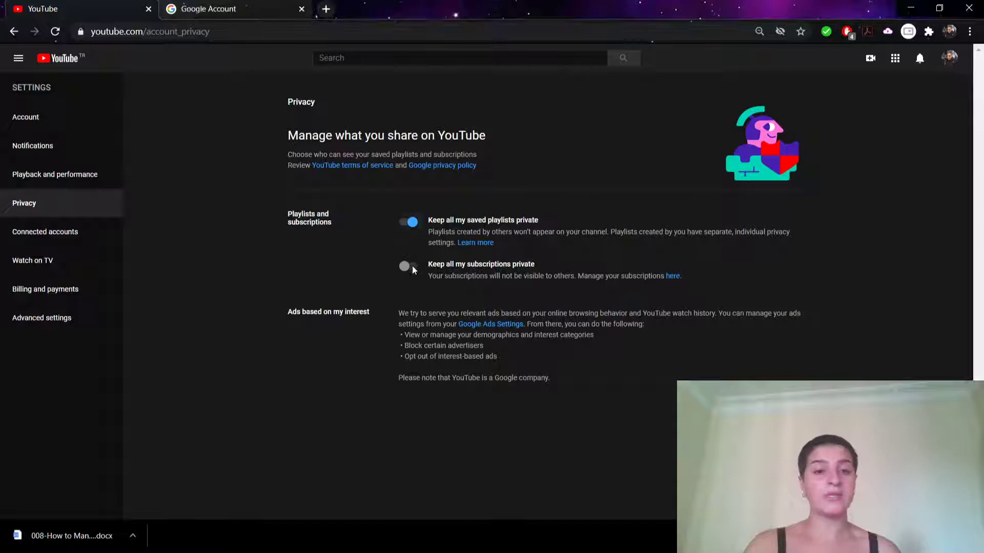
{"action": "left_click", "coordinate": [407, 265]}
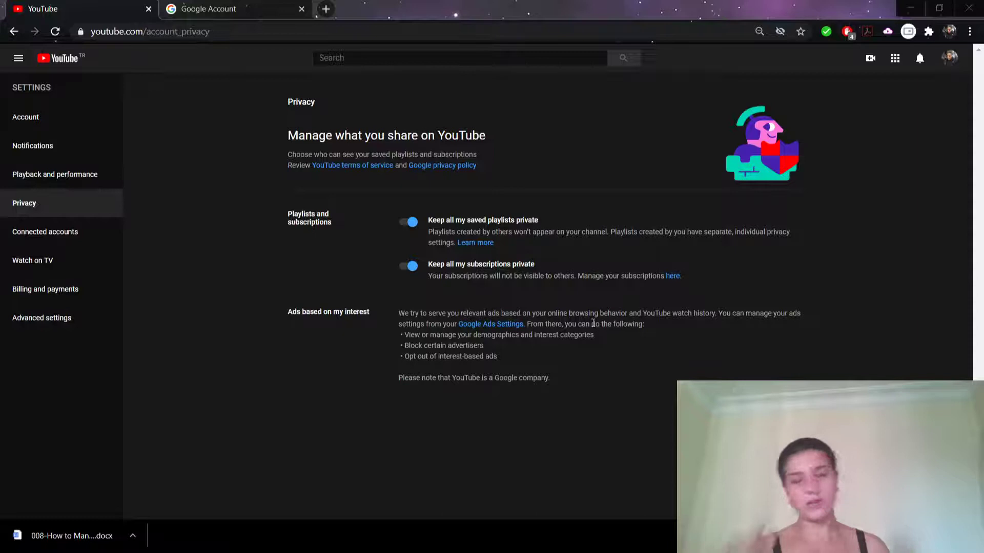
{"action": "mouse_move", "coordinate": [662, 222]}
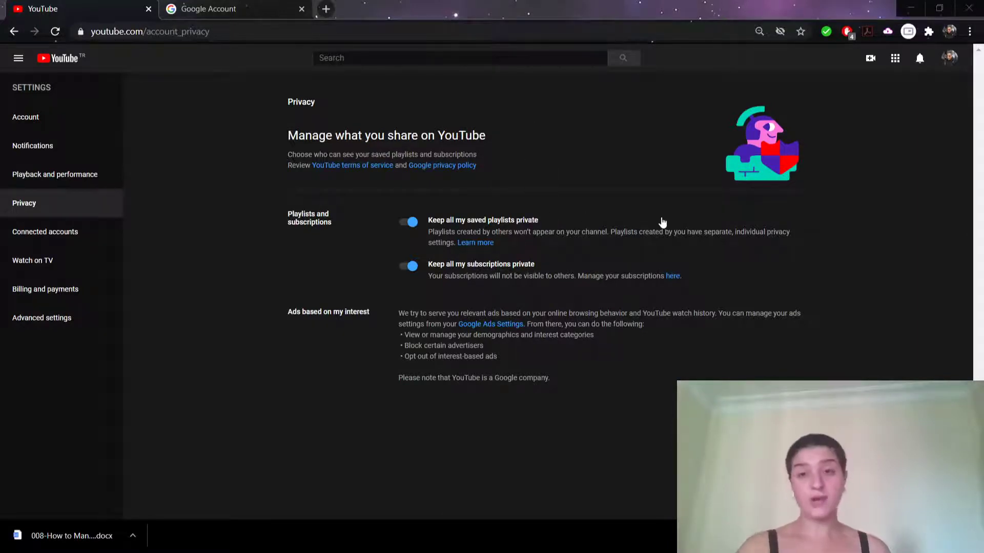
{"action": "mouse_move", "coordinate": [720, 74]}
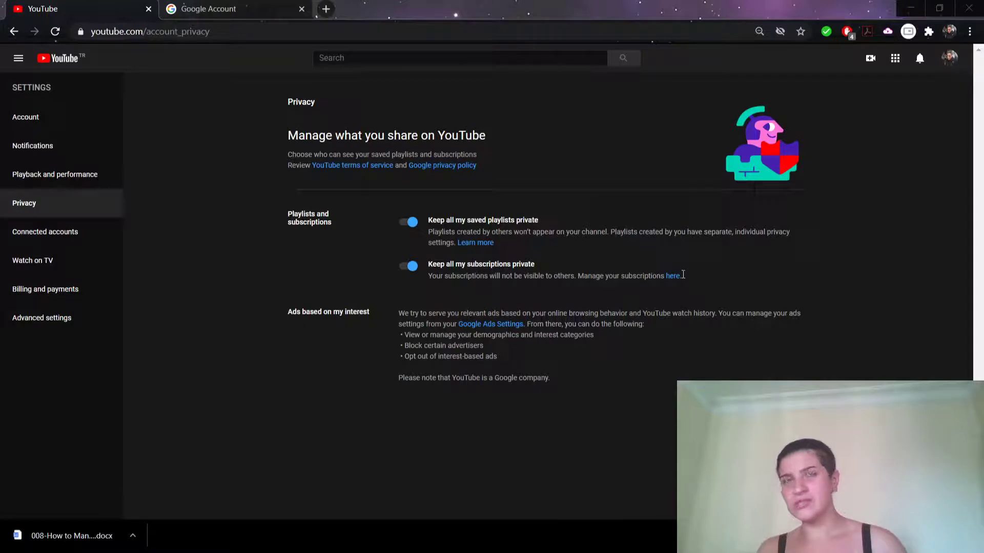
{"action": "mouse_move", "coordinate": [693, 159]}
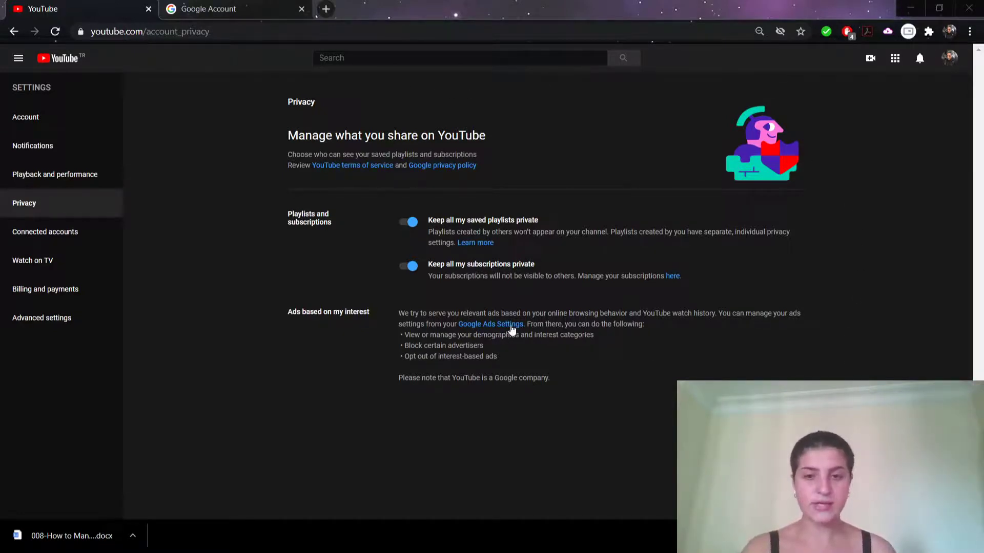
Open Google Ad Settings and view the Job Industry: 2 factors card details.
{"action": "left_click", "coordinate": [489, 324]}
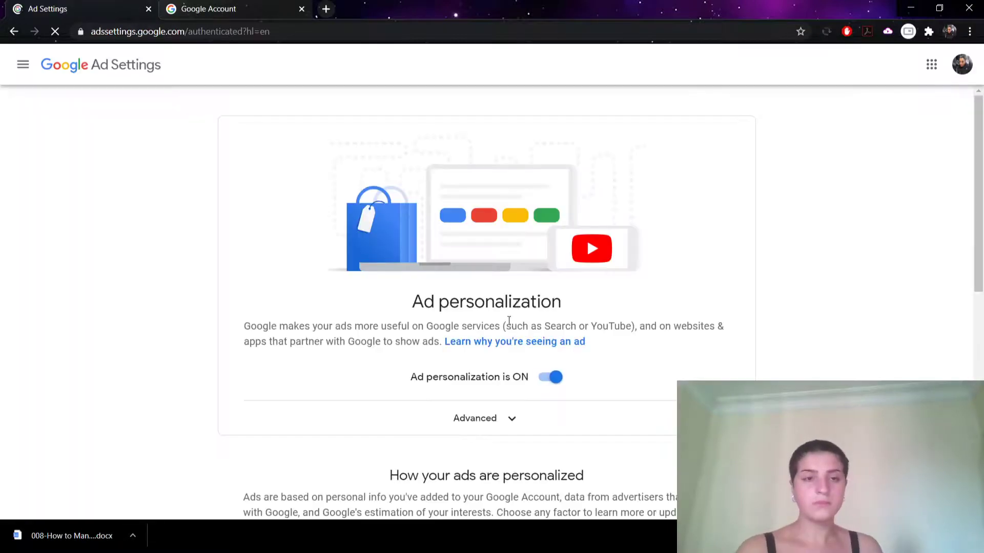
{"action": "scroll", "scroll_direction": "down", "scroll_amount": 3}
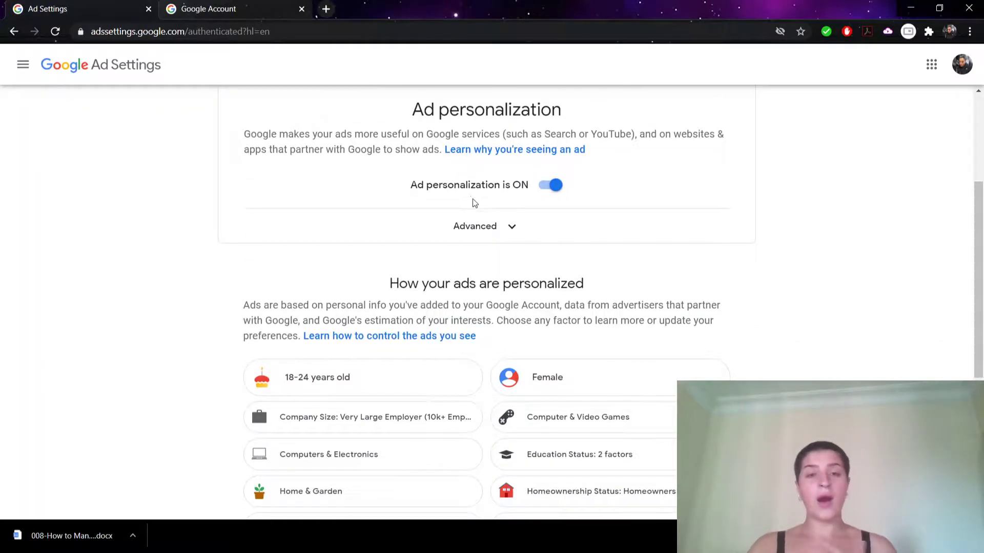
{"action": "mouse_move", "coordinate": [550, 185]}
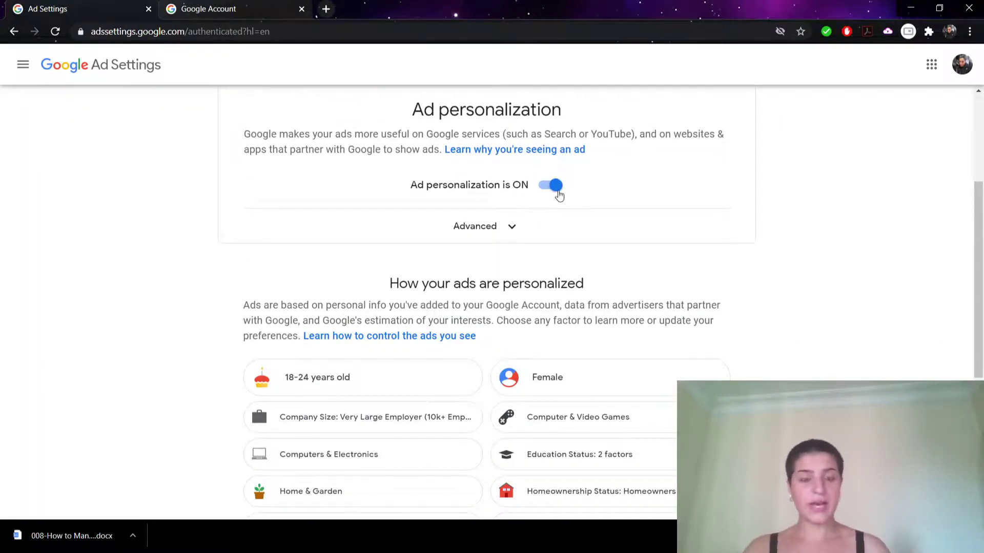
{"action": "scroll", "scroll_direction": "down", "scroll_amount": 3}
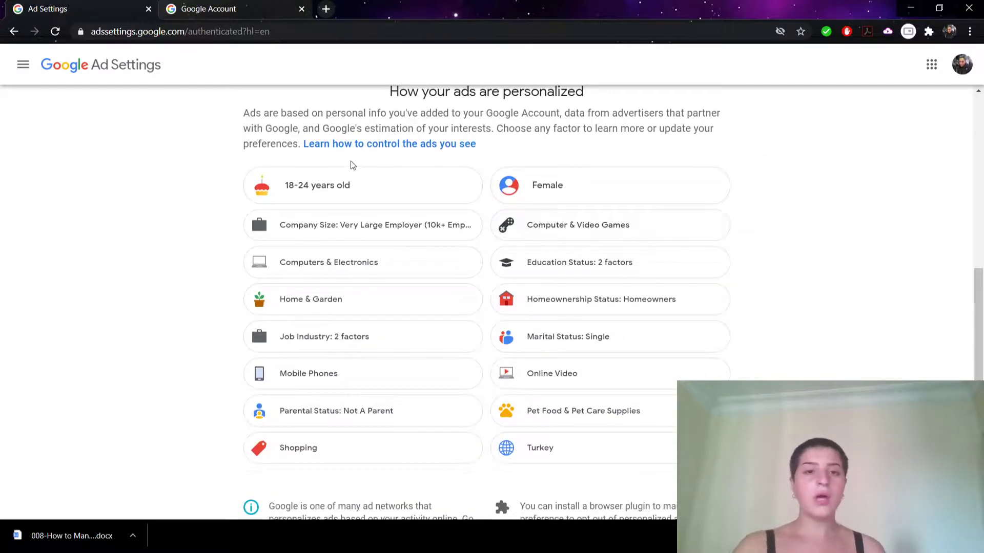
{"action": "mouse_move", "coordinate": [527, 195]}
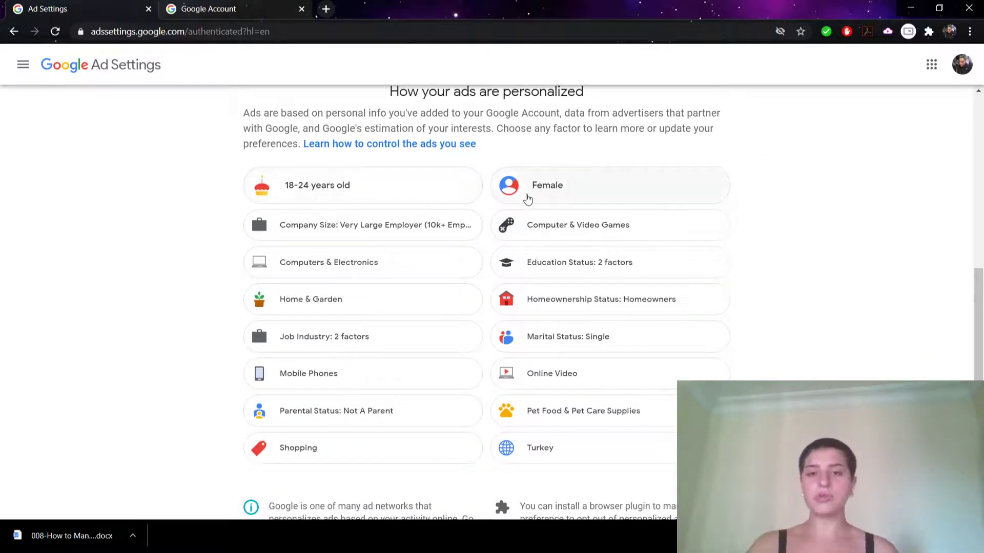
{"action": "left_click", "coordinate": [317, 185]}
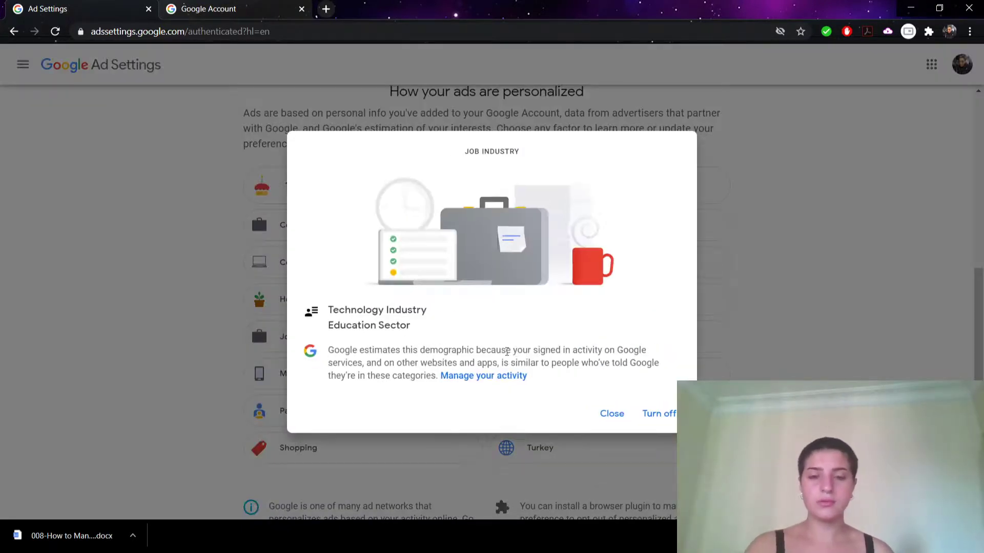
Close the Job Industry details and expand Advanced to show partner-site activity use.
{"action": "left_click", "coordinate": [611, 413]}
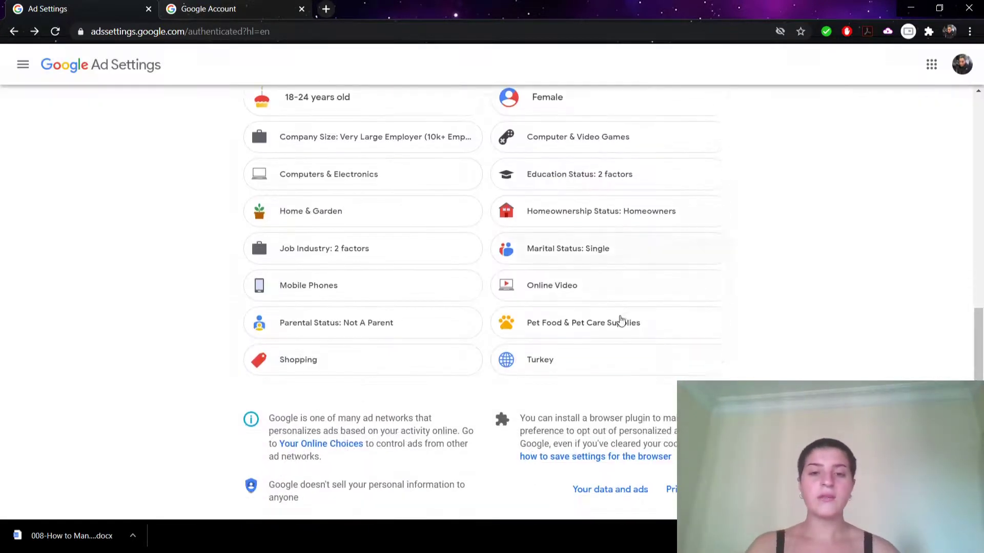
{"action": "scroll", "scroll_direction": "down", "scroll_amount": 3}
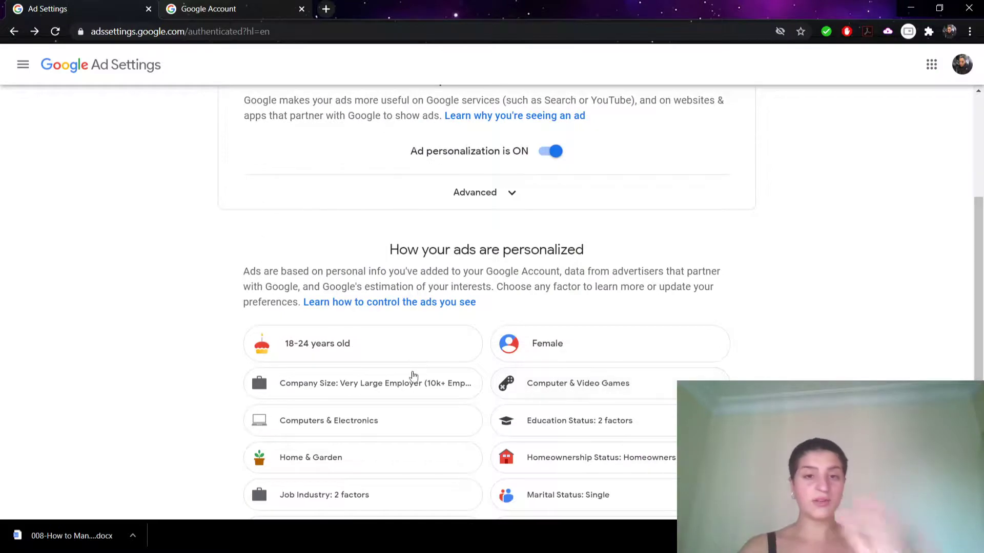
{"action": "left_click", "coordinate": [483, 193]}
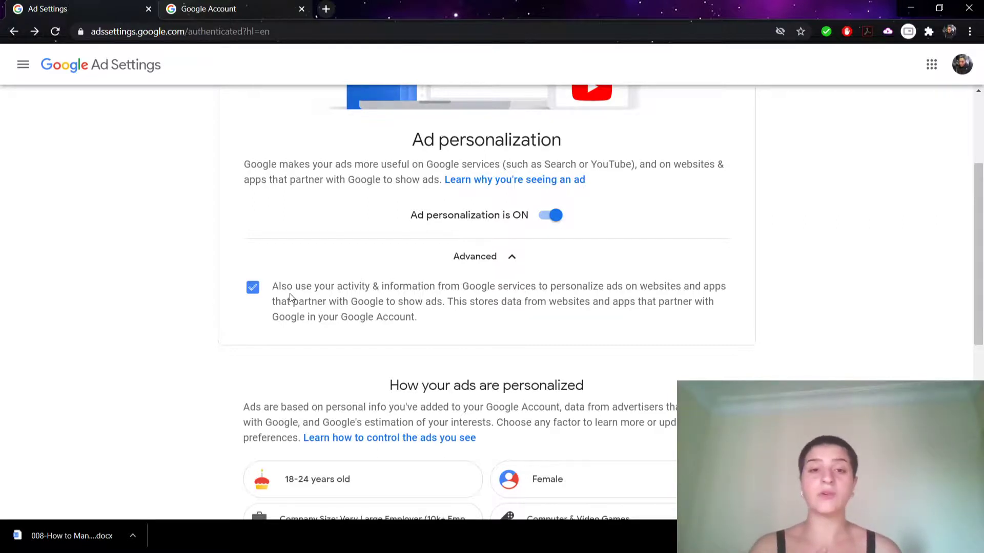
{"action": "mouse_move", "coordinate": [249, 300]}
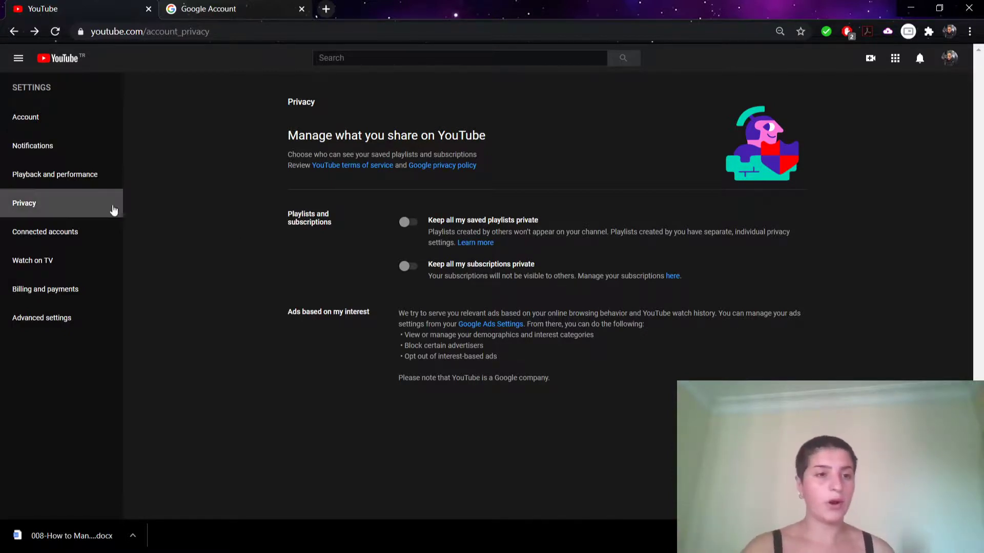
{"action": "mouse_move", "coordinate": [88, 235]}
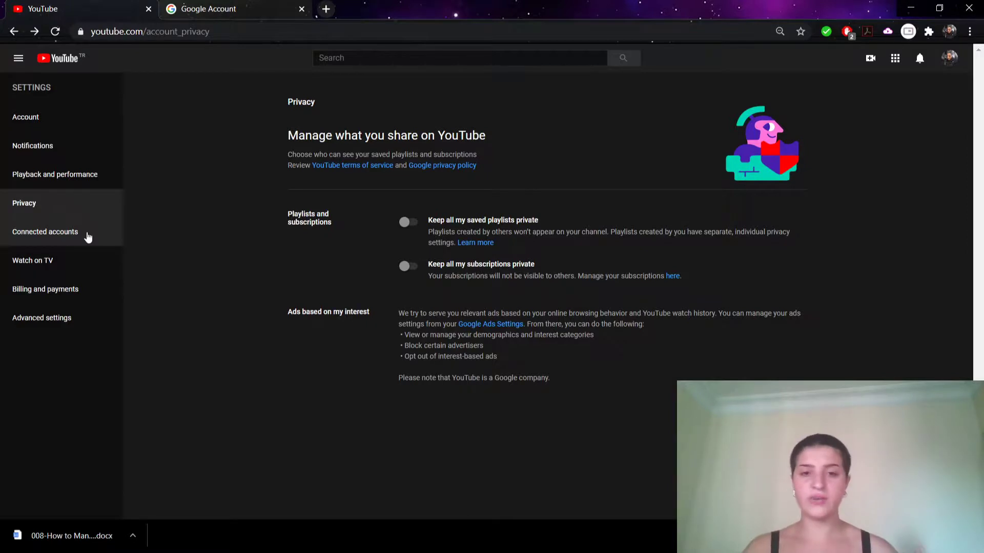
Open Connected accounts to see PUBG, Riot Games and Epic Games available to connect.
{"action": "left_click", "coordinate": [45, 231]}
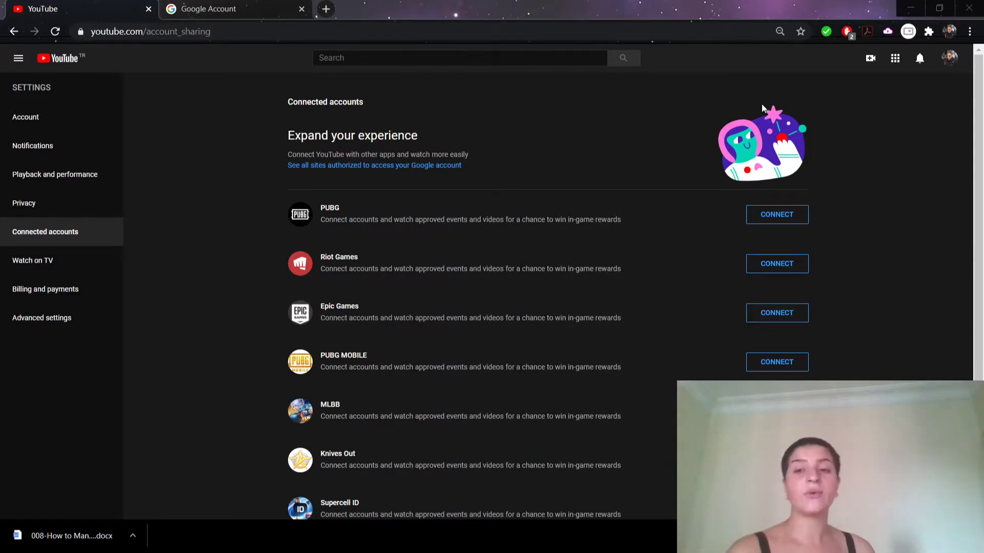
{"action": "mouse_move", "coordinate": [690, 17]}
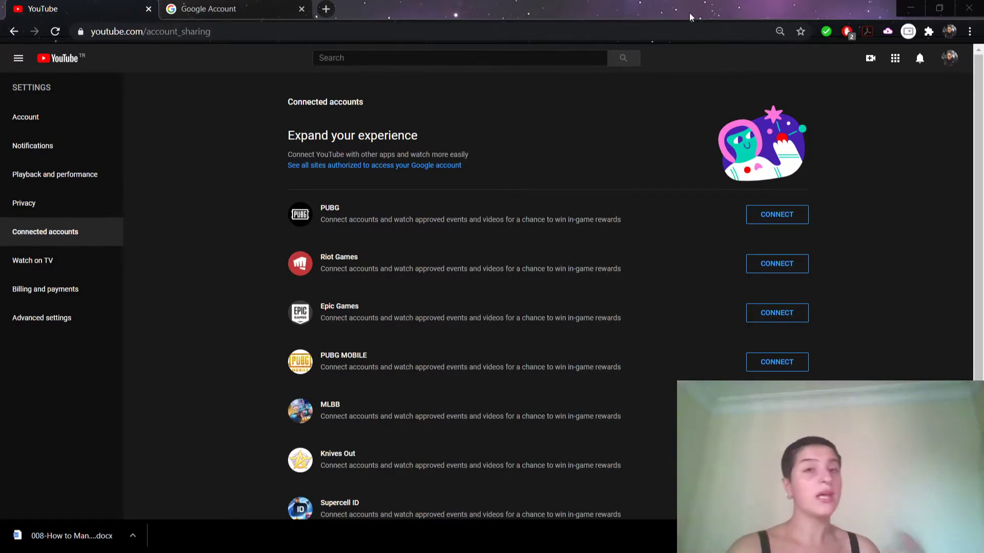
{"action": "scroll", "scroll_direction": "down", "scroll_amount": 3}
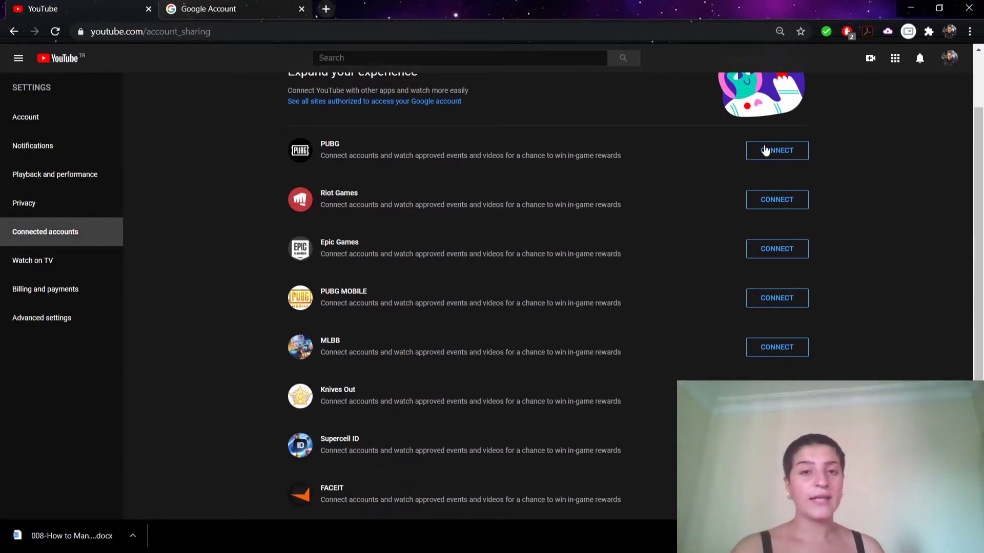
{"action": "scroll", "scroll_direction": "down", "scroll_amount": 3}
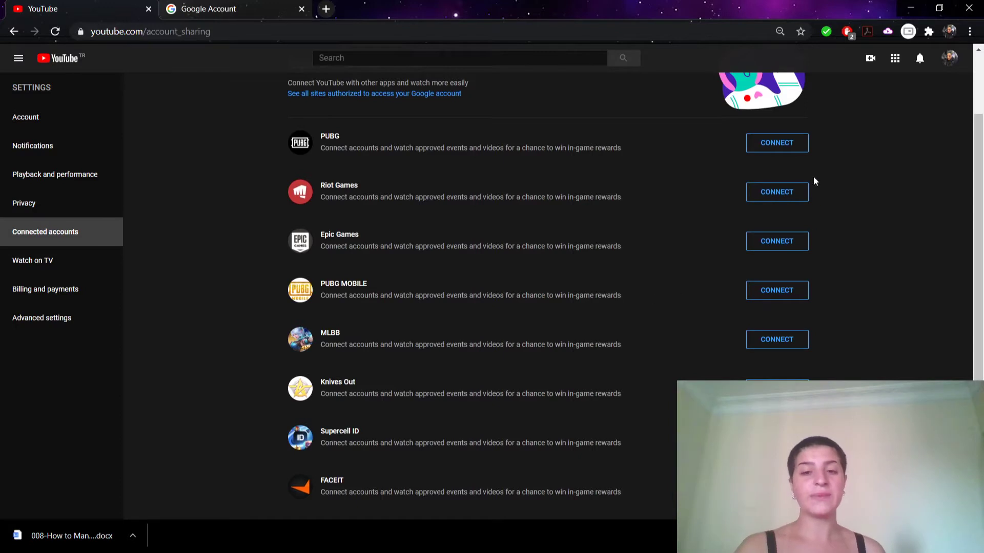
{"action": "mouse_move", "coordinate": [800, 145]}
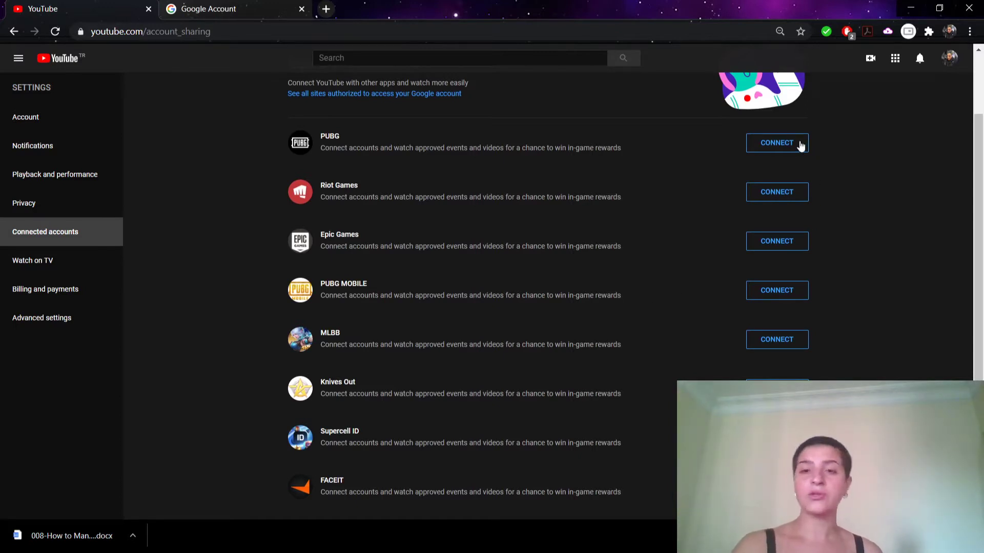